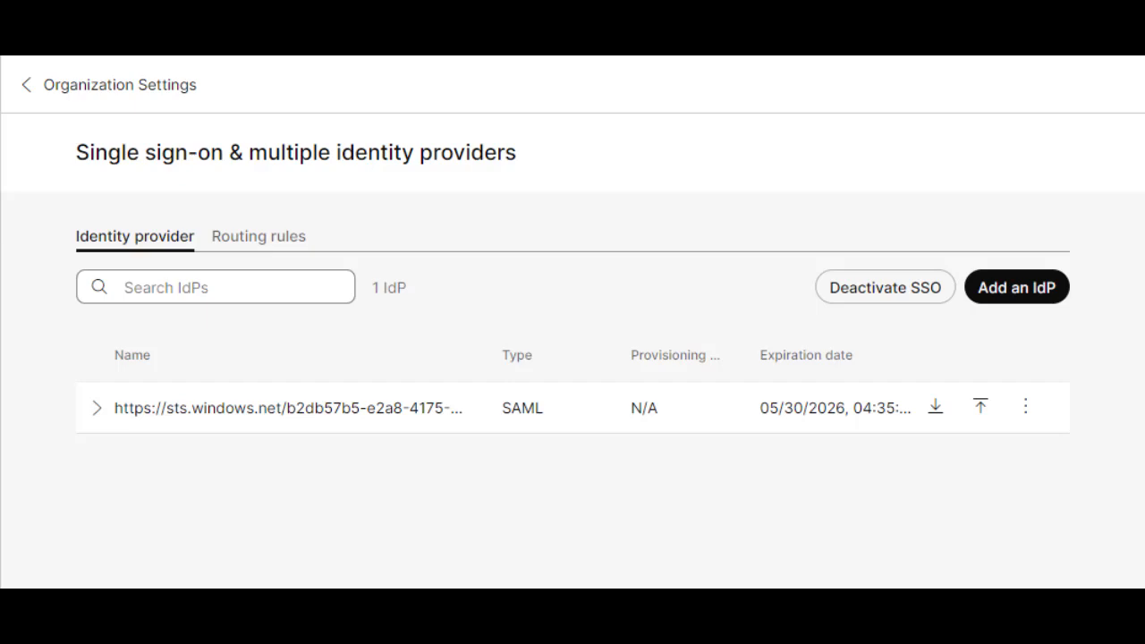
Step: Start adding a new identity provider and choose Webex as its type
left_click(1017, 287)
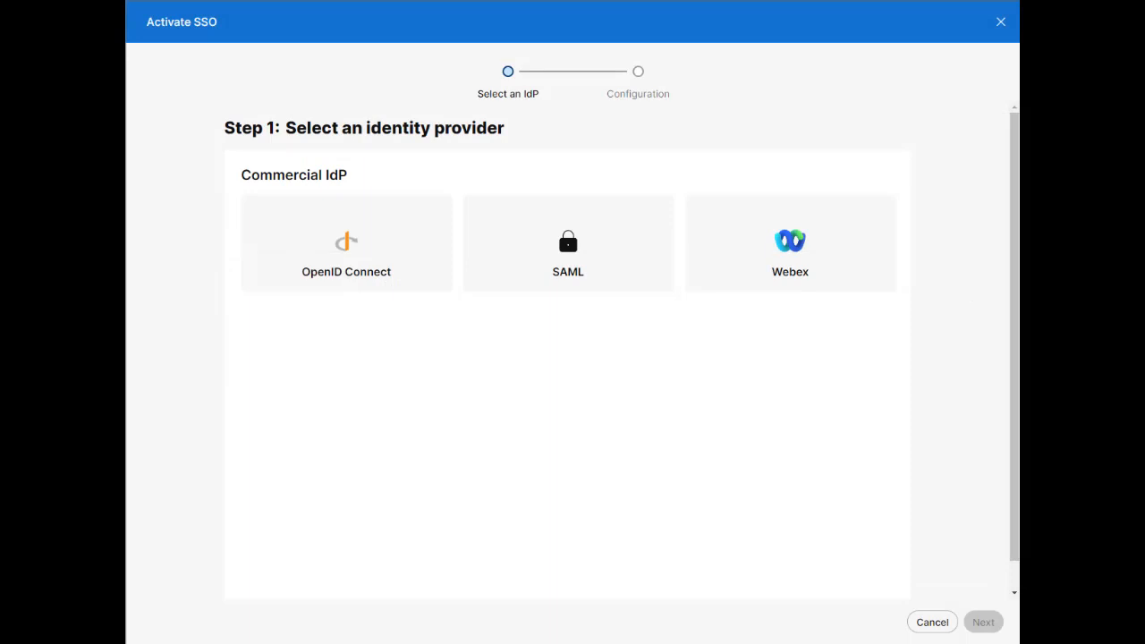
left_click(789, 243)
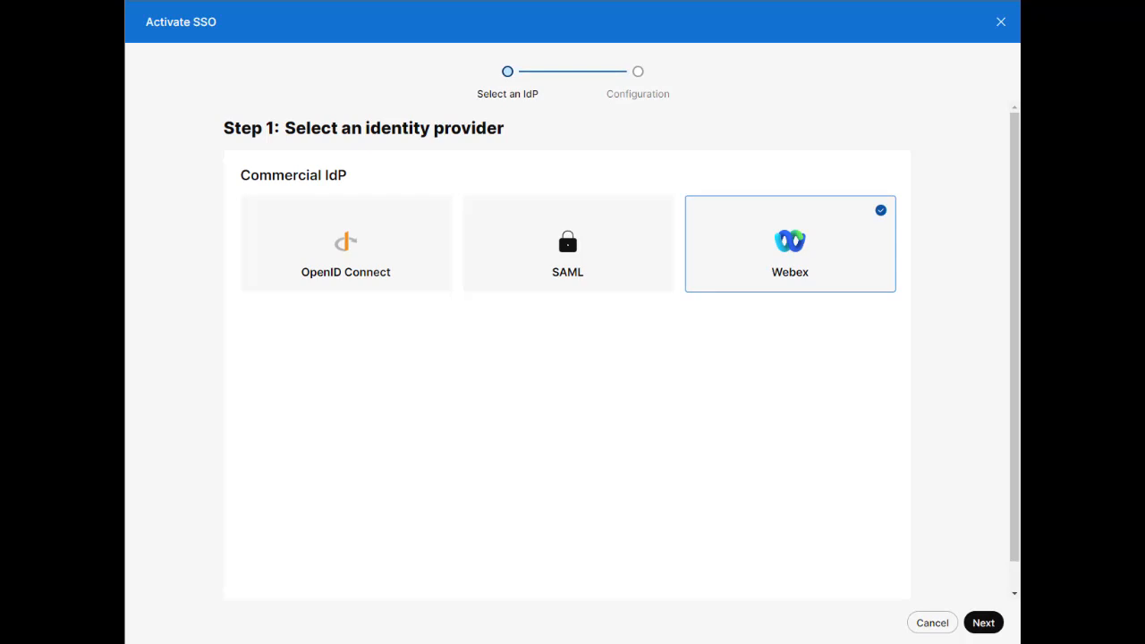
Step: Advance the wizard and acknowledge understanding of how Webex IdP works
left_click(982, 623)
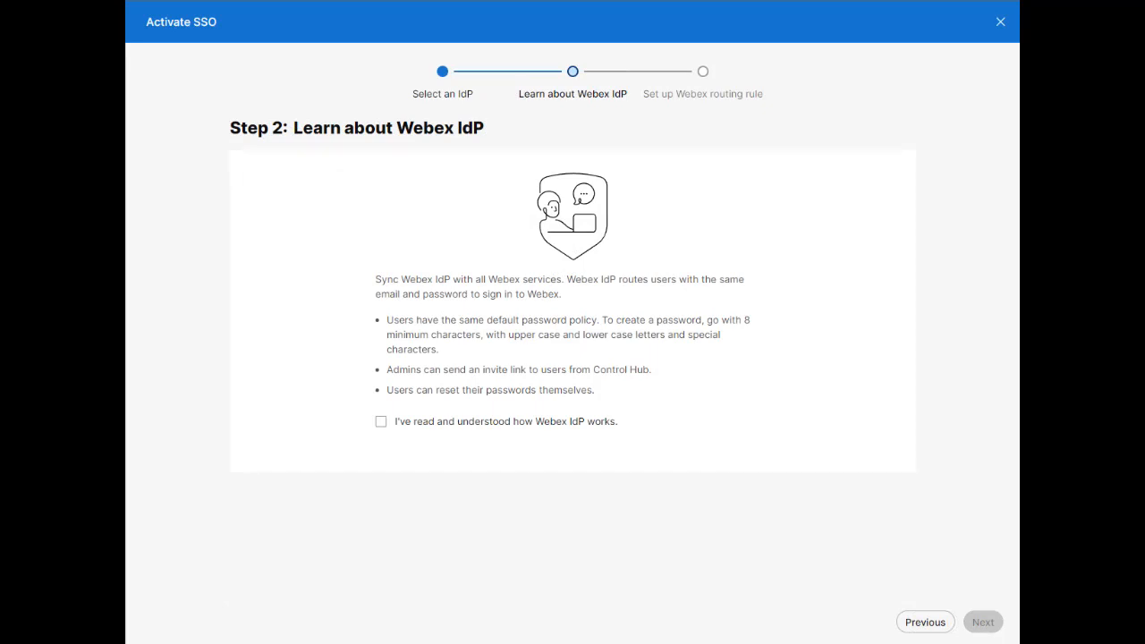
left_click(380, 423)
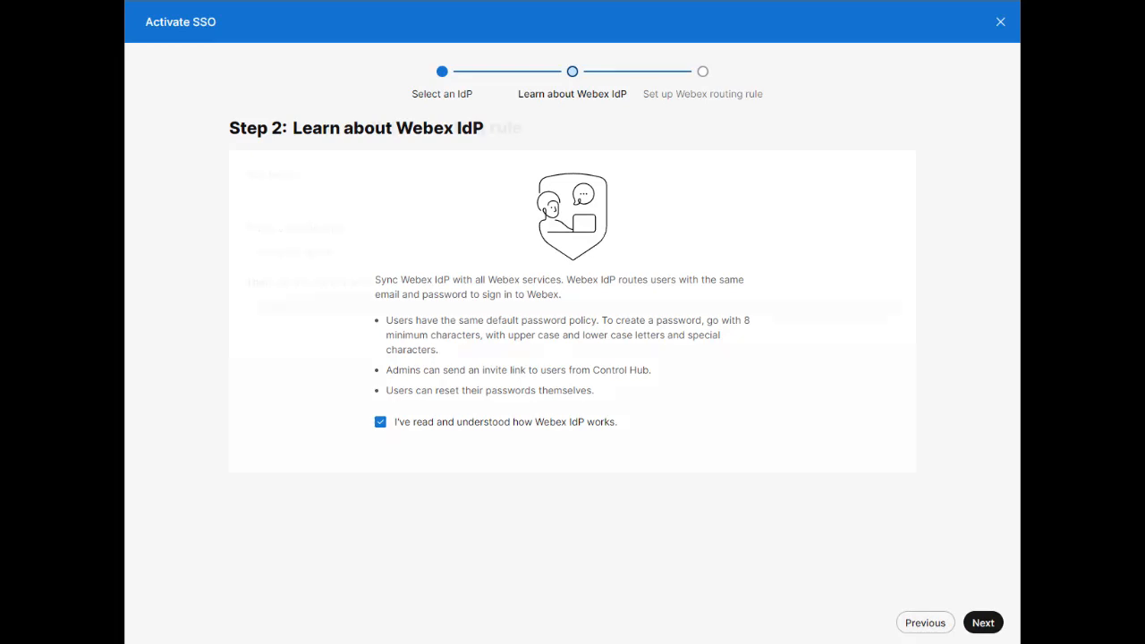
Step: Advance to define rule Use-Webex-Authentication routing group Webex Authentication to Webex
left_click(983, 623)
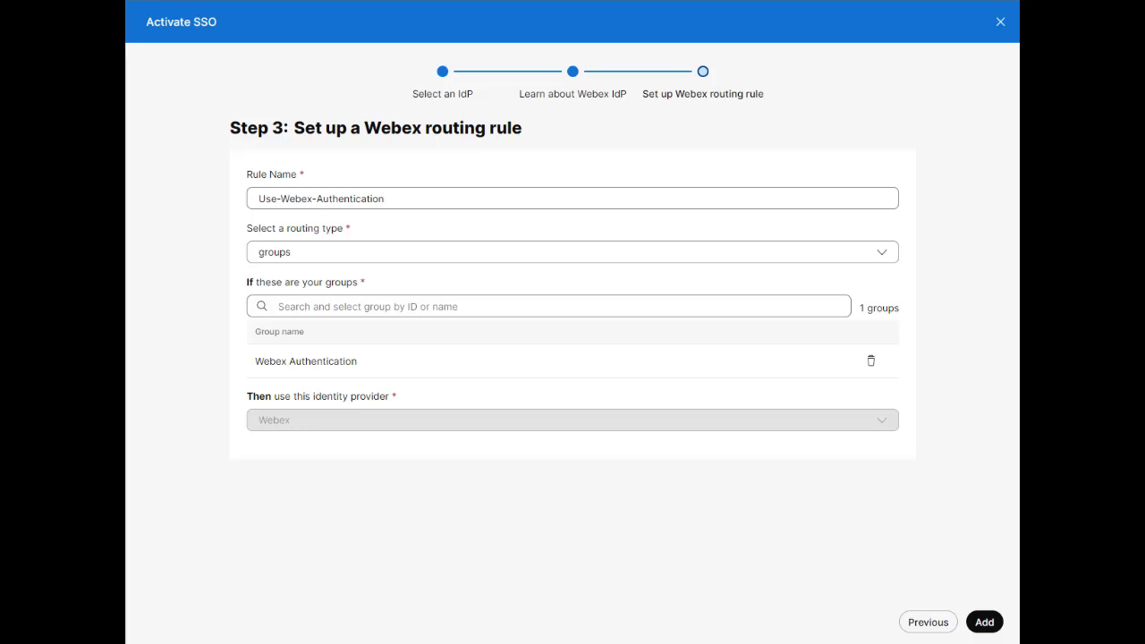
Step: Finish the wizard, adding Webex as a provider with the Use-Webex-Authentication rule
left_click(984, 623)
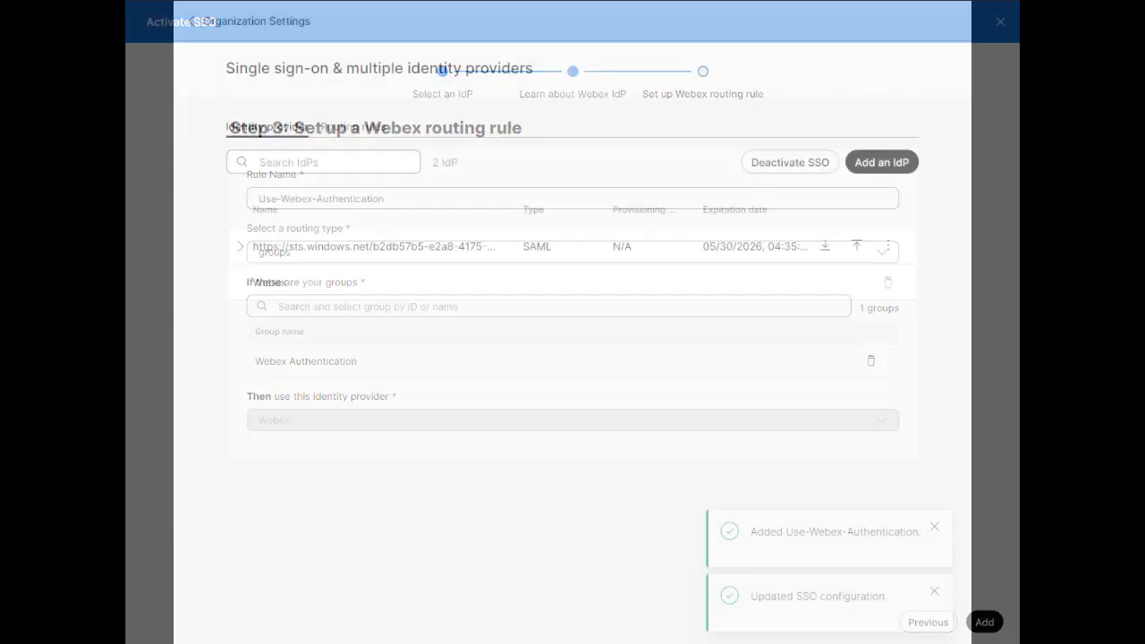
left_click(985, 623)
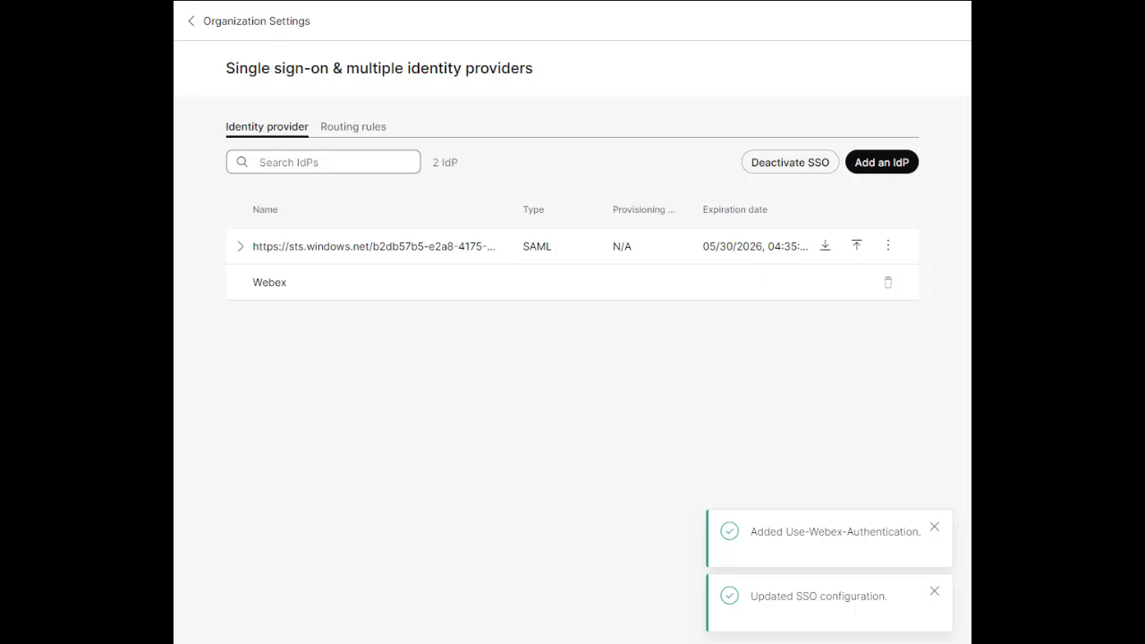
Step: Show the routing rules list with Use-Webex-Authentication active above DefaultRule
left_click(352, 125)
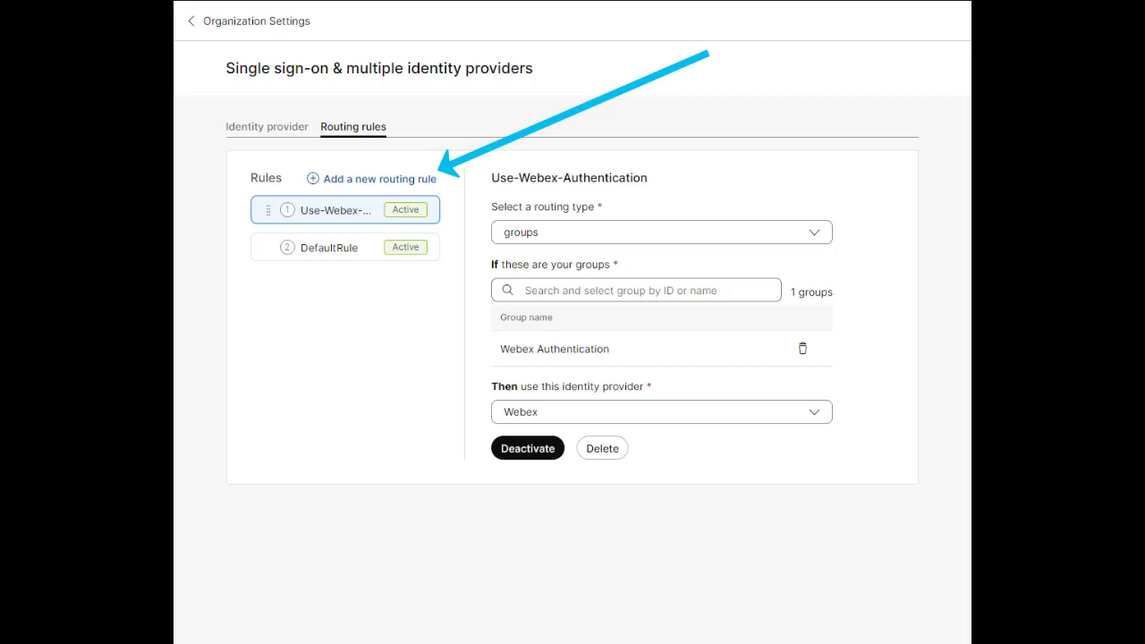
Step: Create, save and activate rule Backup-Login routing group Backup Login to Webex
left_click(372, 179)
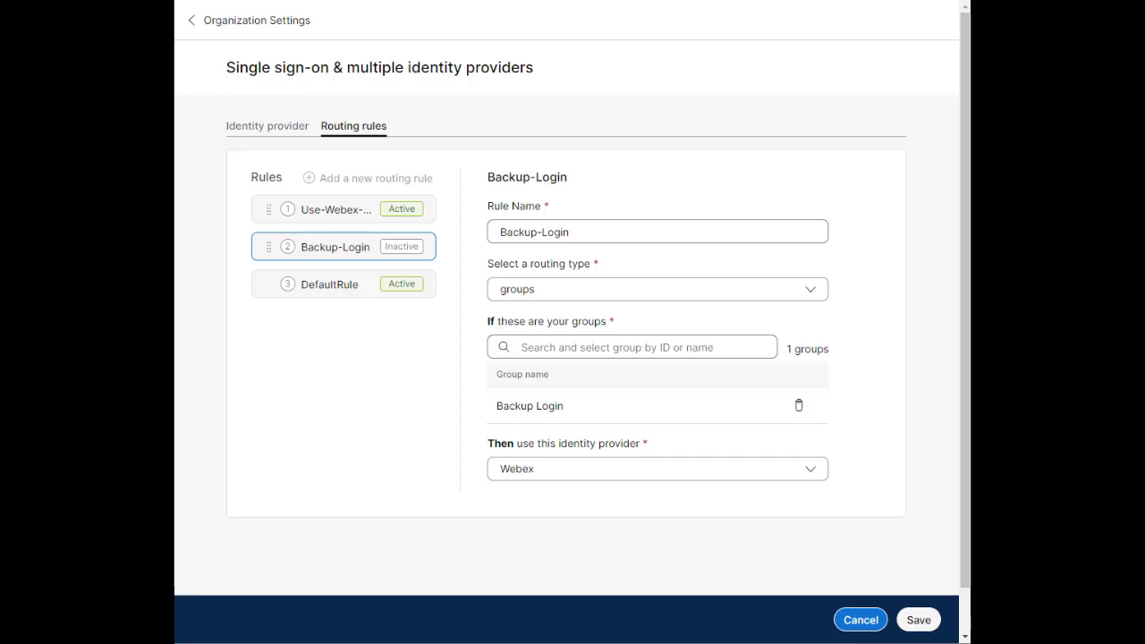
left_click(918, 619)
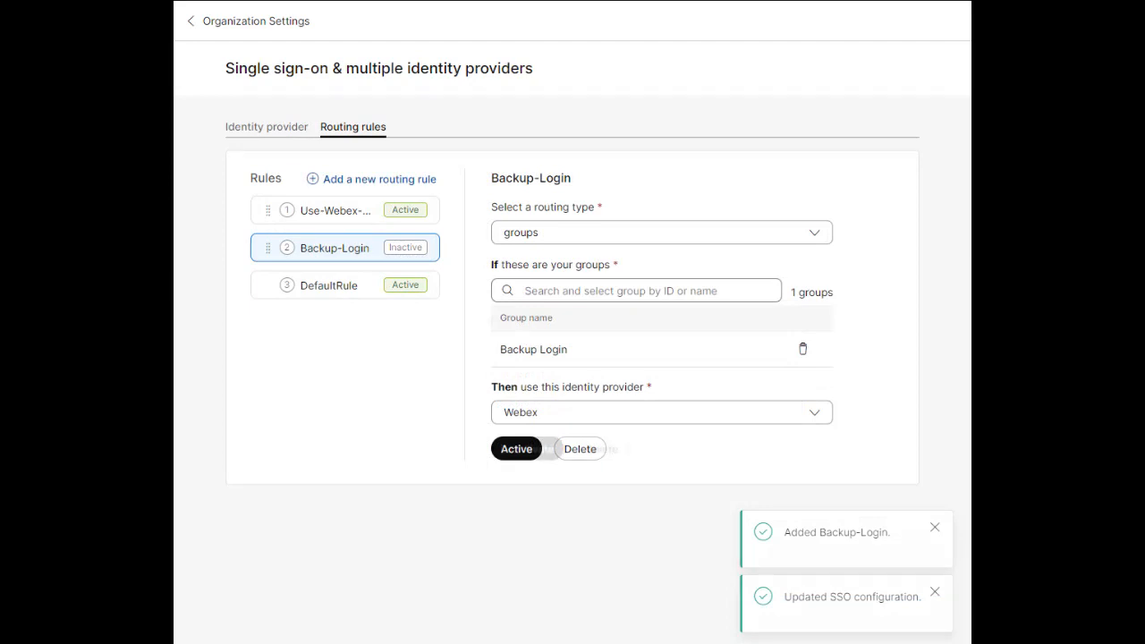
left_click(515, 448)
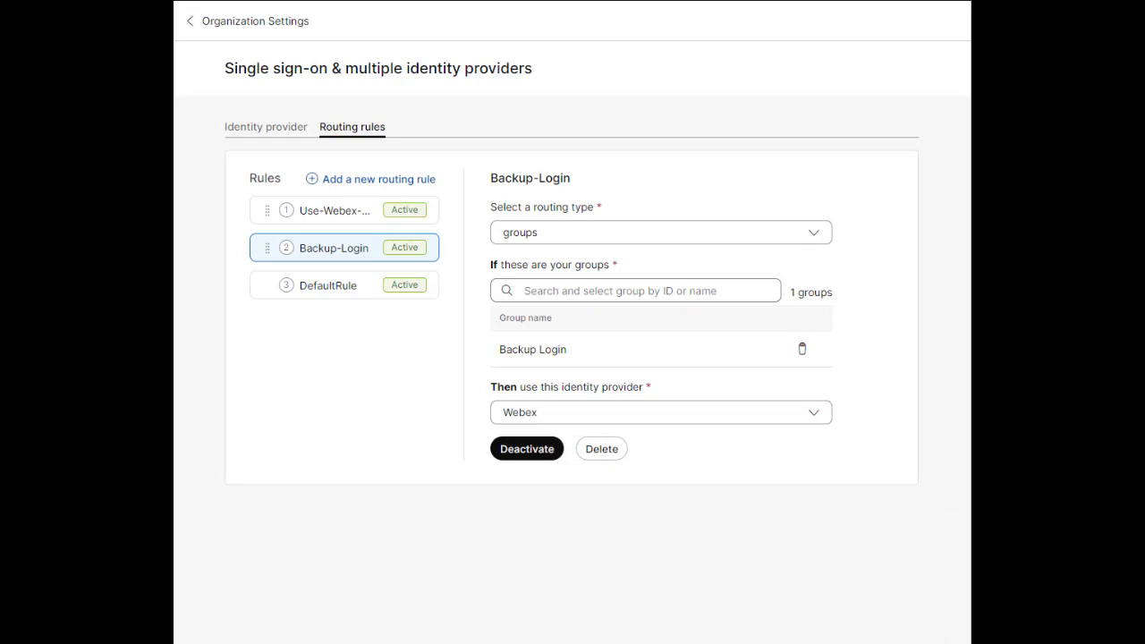